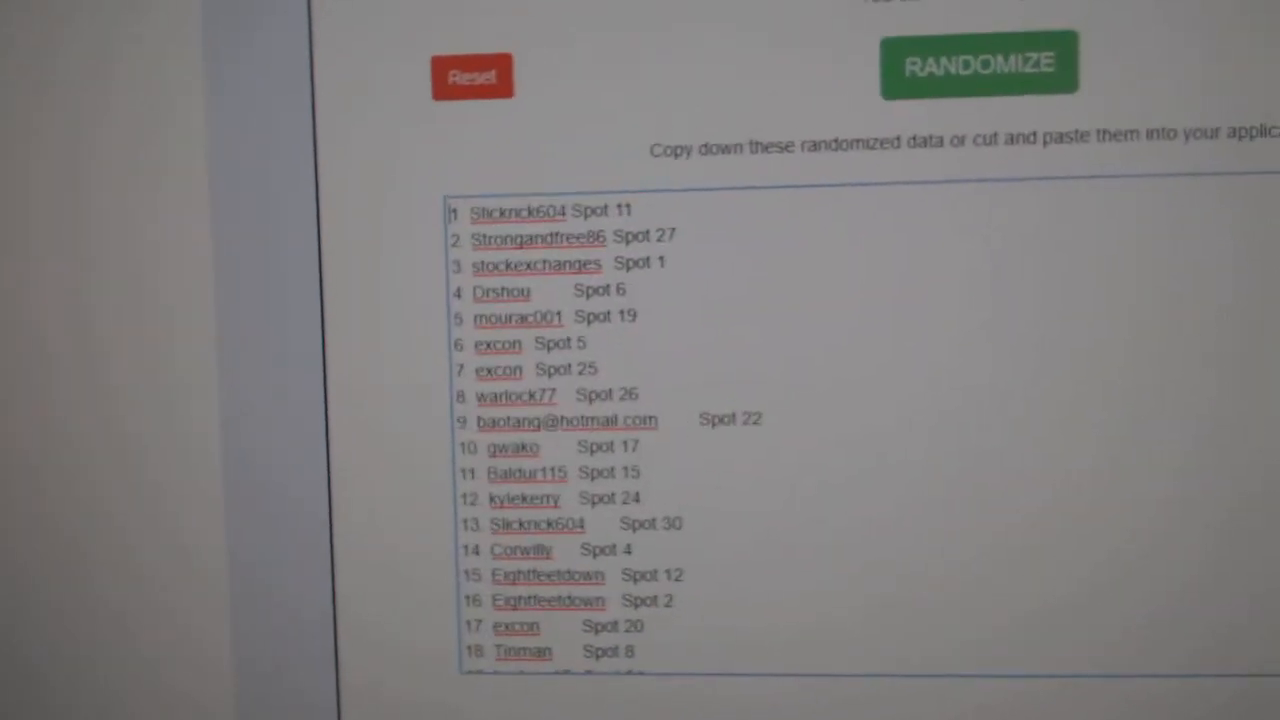
# Randomize the 30 hockey team names and review the shuffled list ending with Edmonton
pyautogui.click(978, 63)
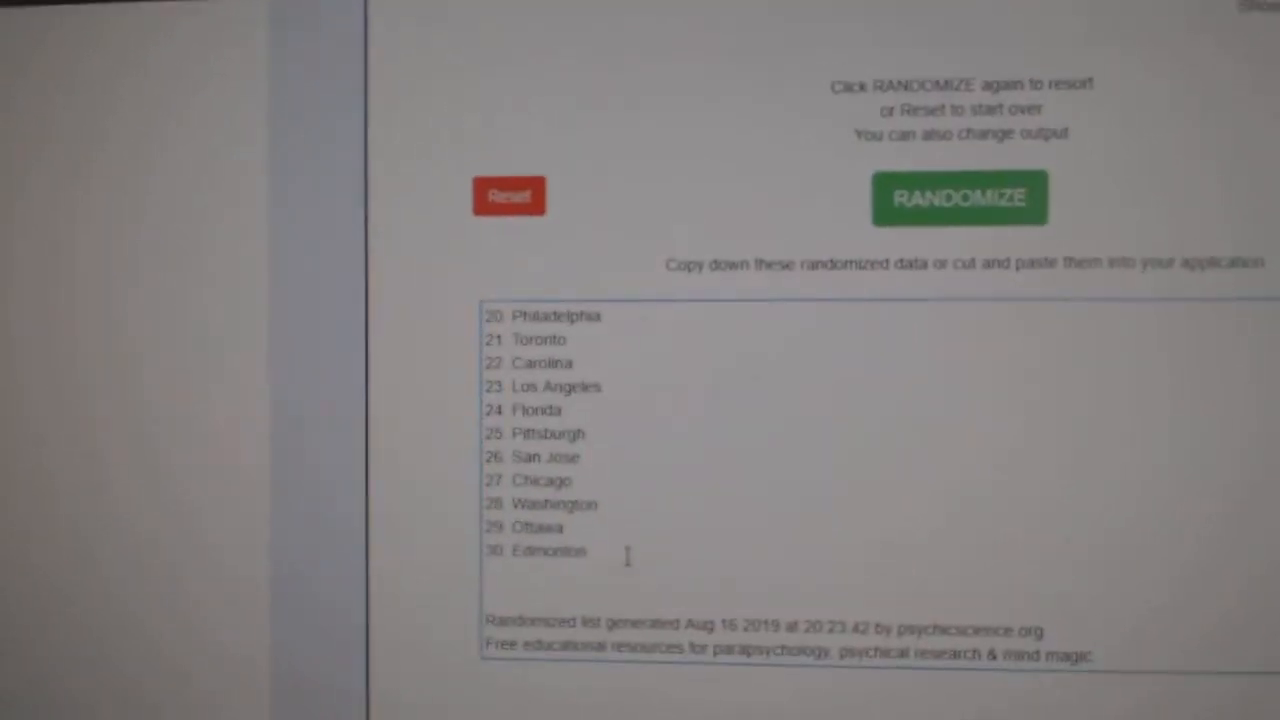
pyautogui.click(959, 197)
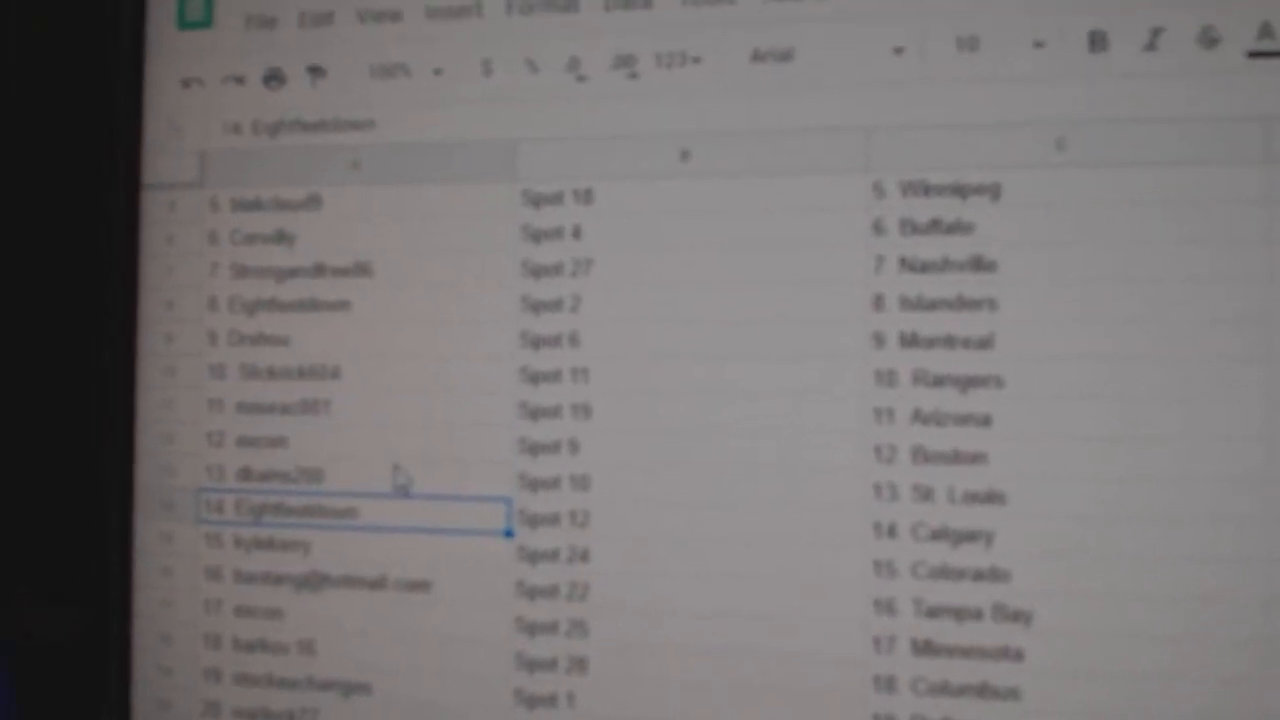
pyautogui.click(945, 425)
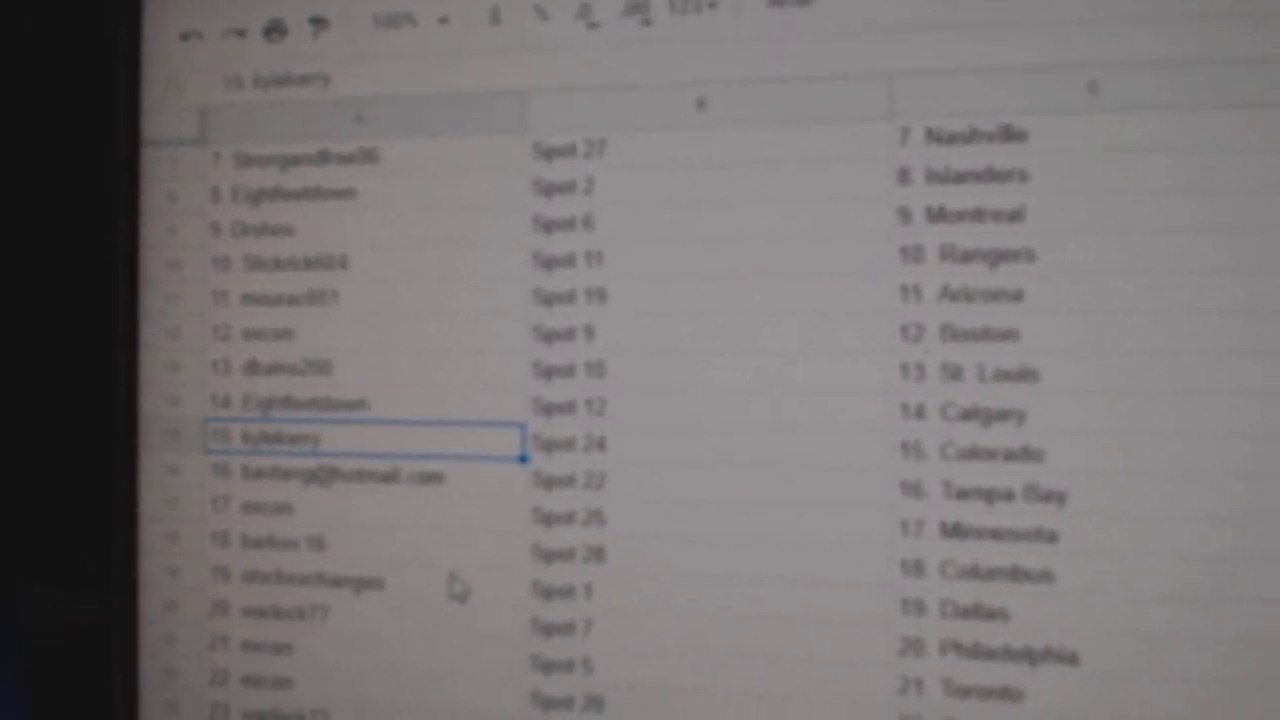
pyautogui.click(340, 477)
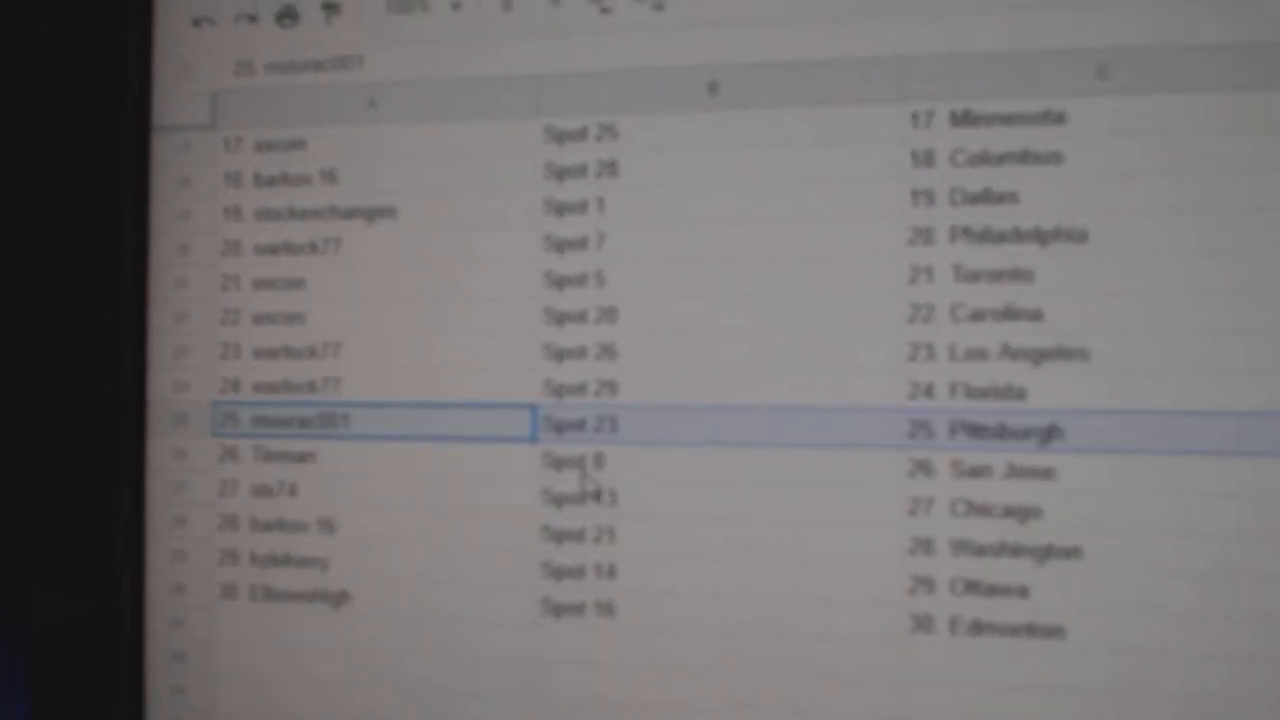
pyautogui.click(380, 470)
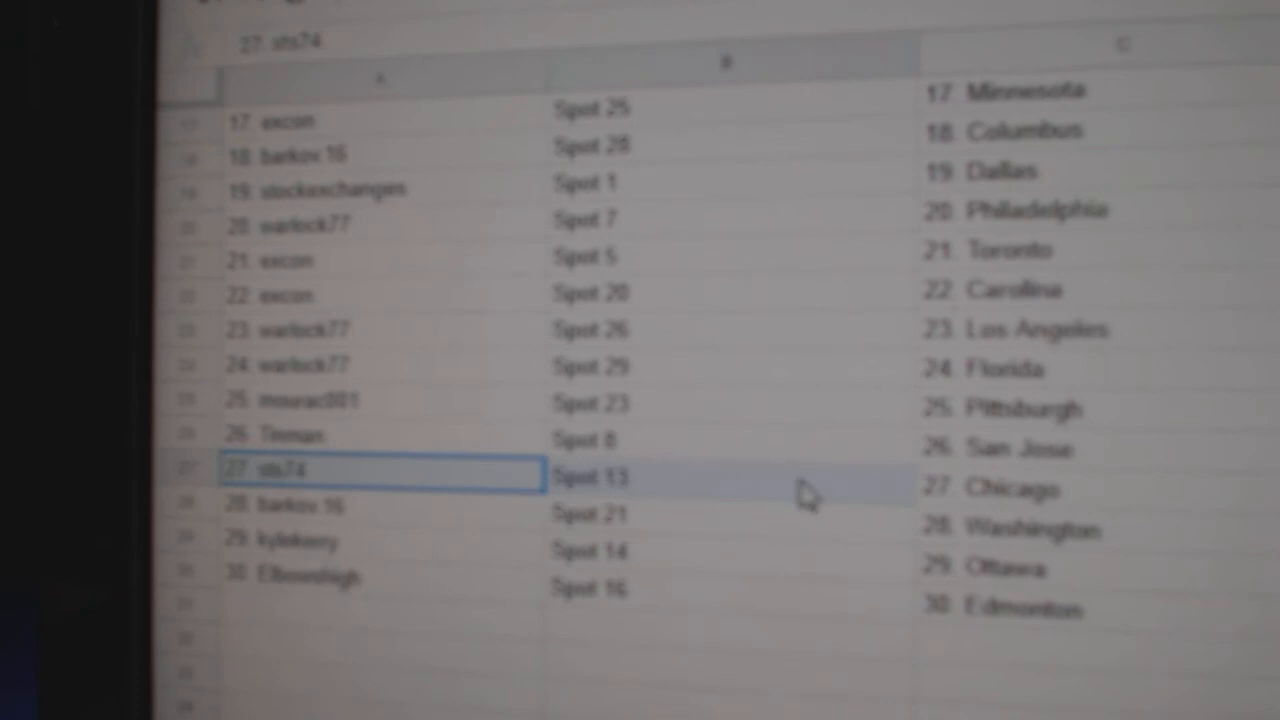